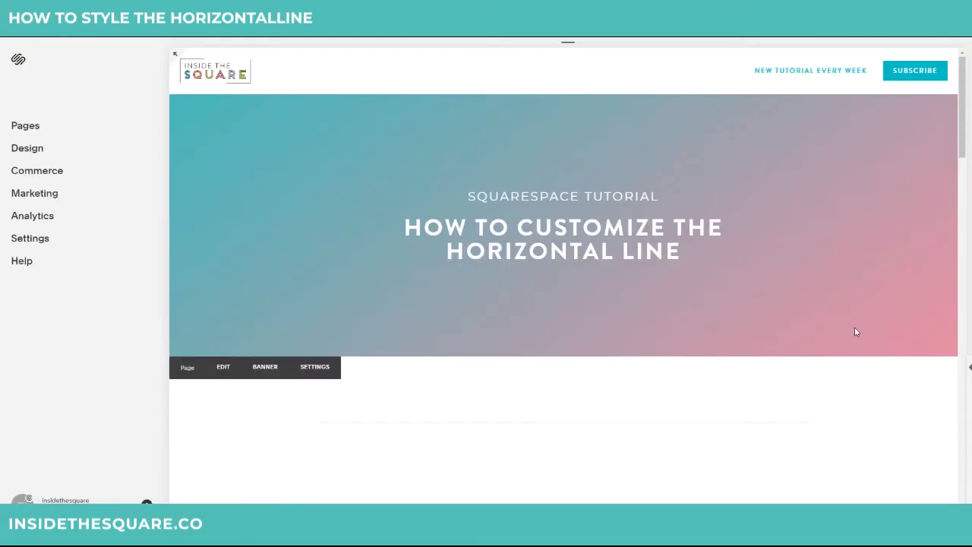
{"action": "mouse_move", "coordinate": [874, 258]}
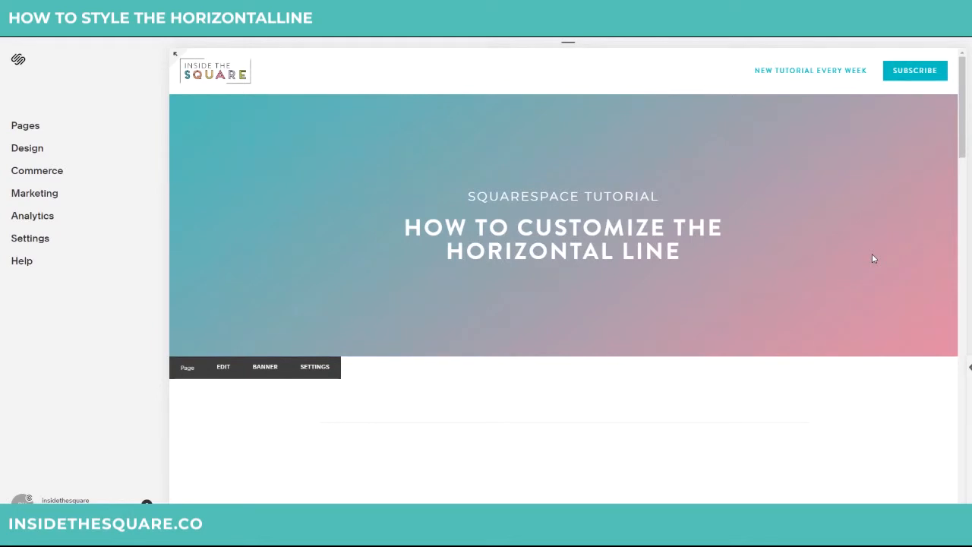
{"action": "mouse_move", "coordinate": [866, 266]}
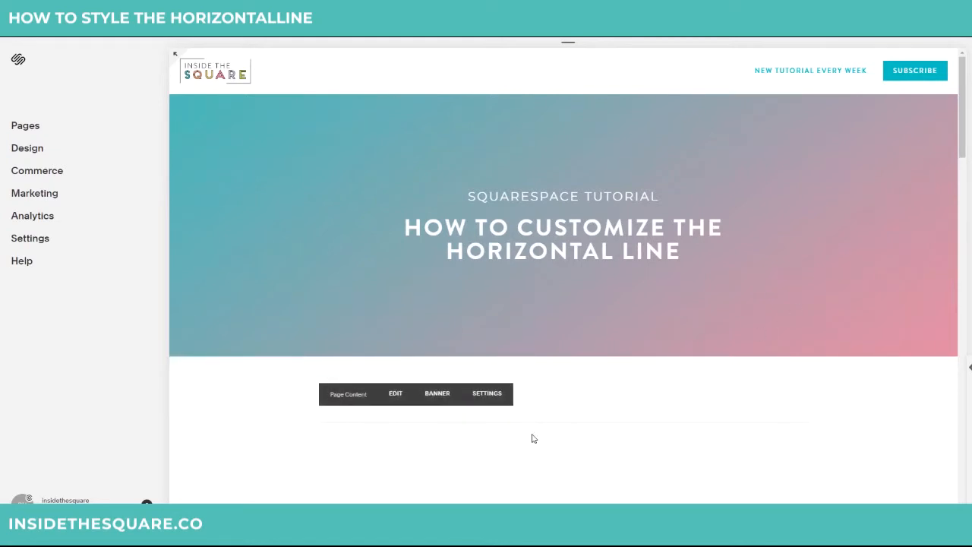
{"action": "mouse_move", "coordinate": [545, 417]}
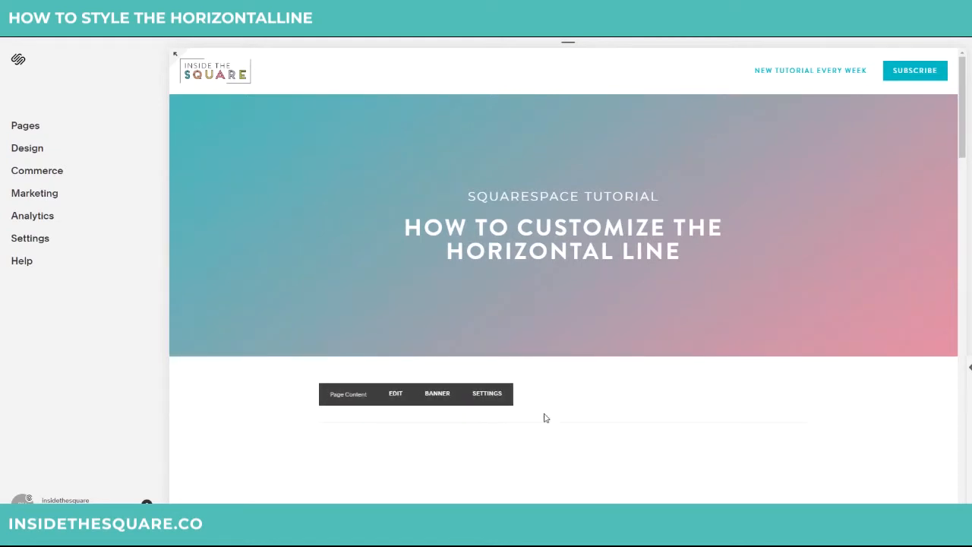
{"action": "mouse_move", "coordinate": [541, 447]}
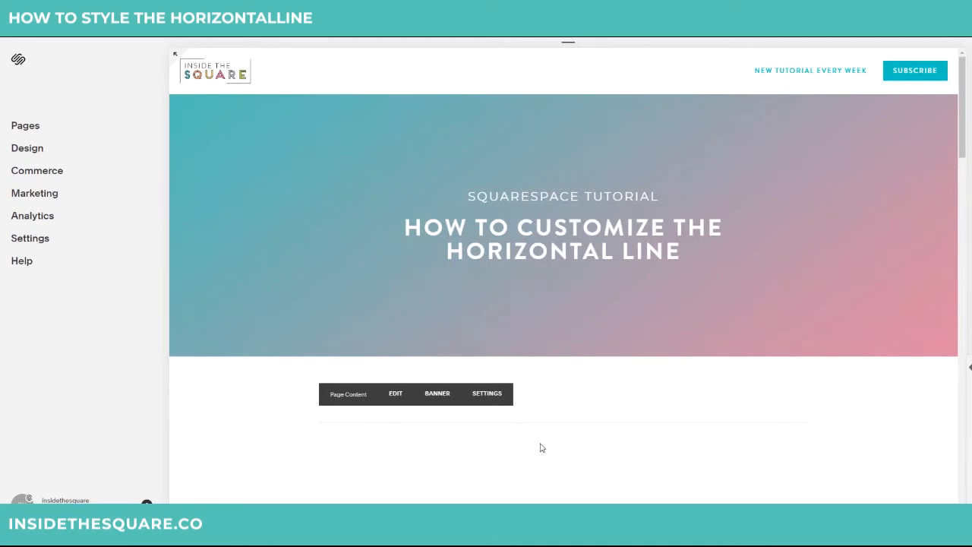
{"action": "mouse_move", "coordinate": [541, 444]}
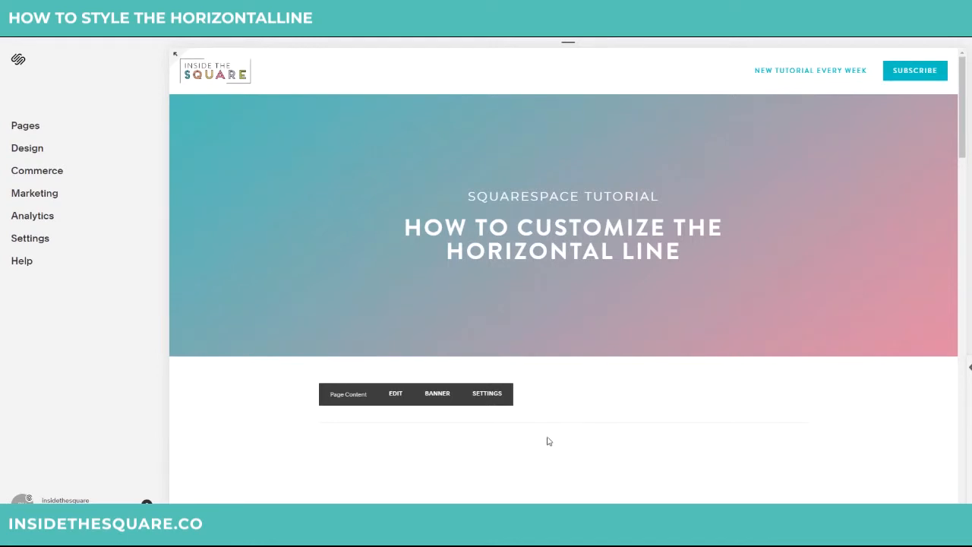
{"action": "mouse_move", "coordinate": [559, 442]}
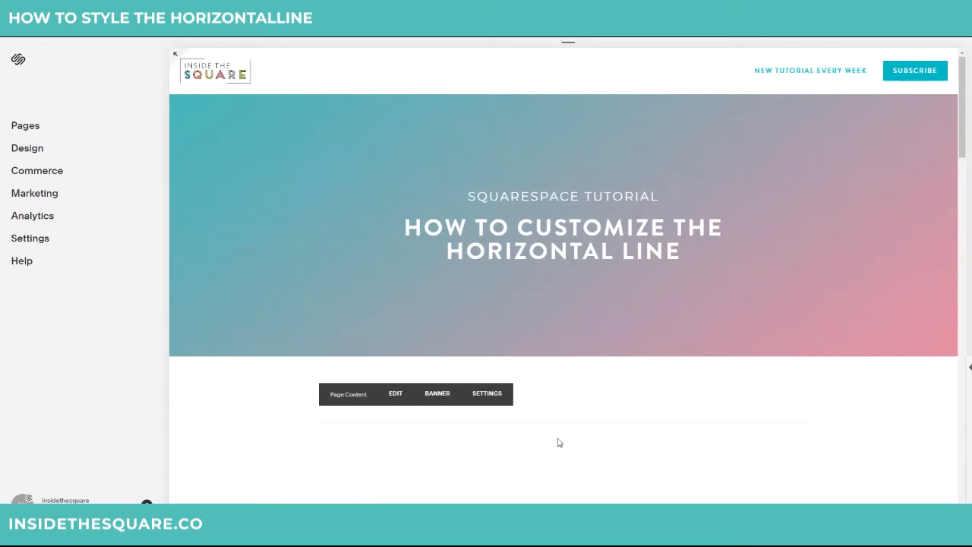
- Scroll to the COLOR section and copy its horizontal-rule background colour CSS snippet
{"action": "scroll", "scroll_direction": "down", "scroll_amount": 3}
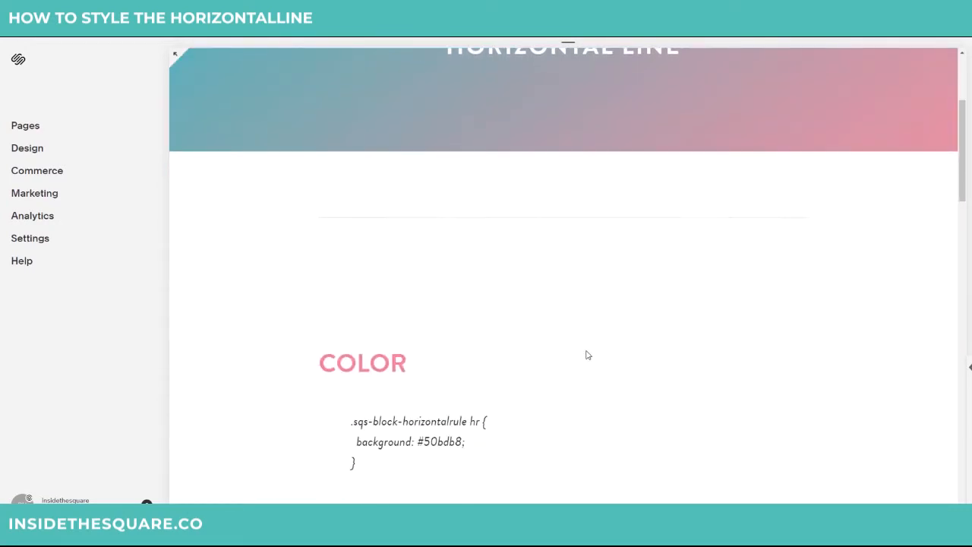
{"action": "scroll", "scroll_direction": "down", "scroll_amount": 3}
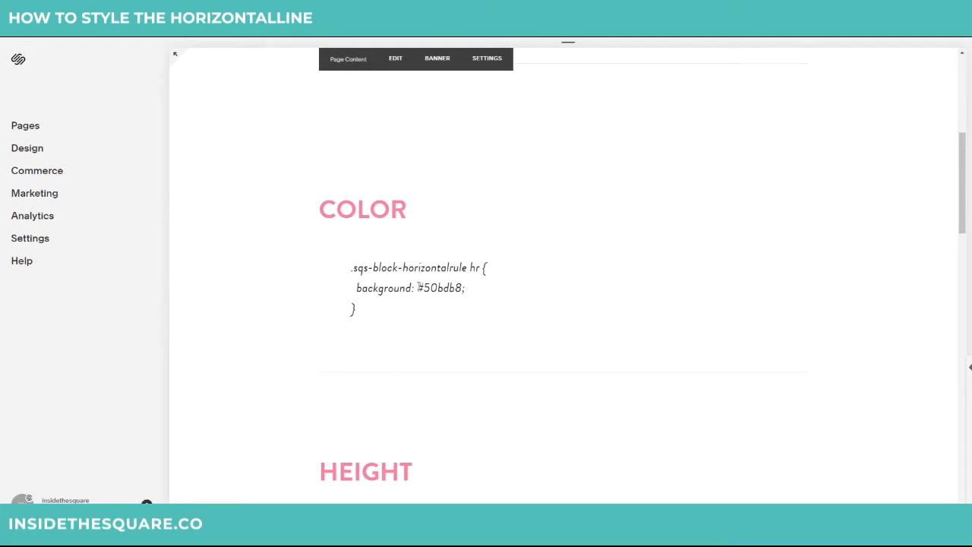
{"action": "double_click", "coordinate": [443, 288]}
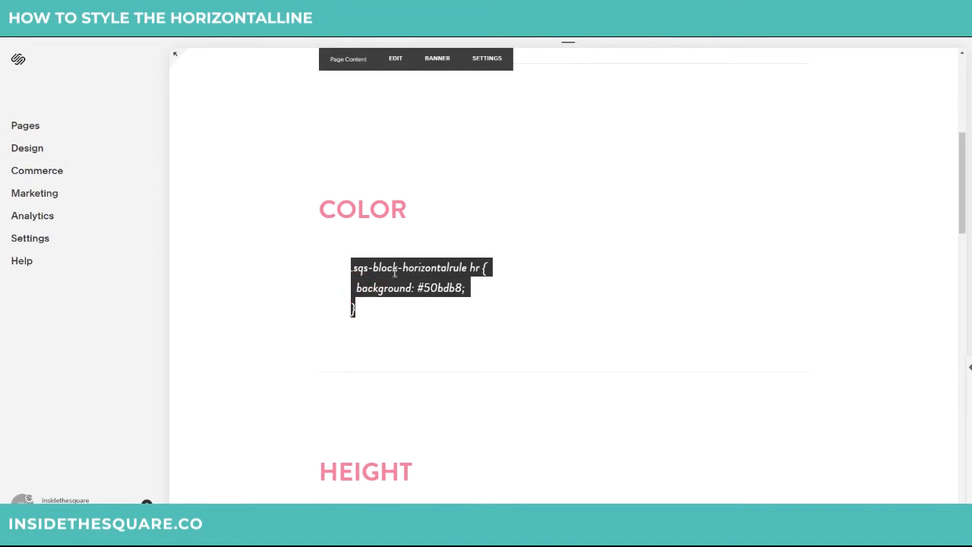
{"action": "left_click", "coordinate": [555, 254]}
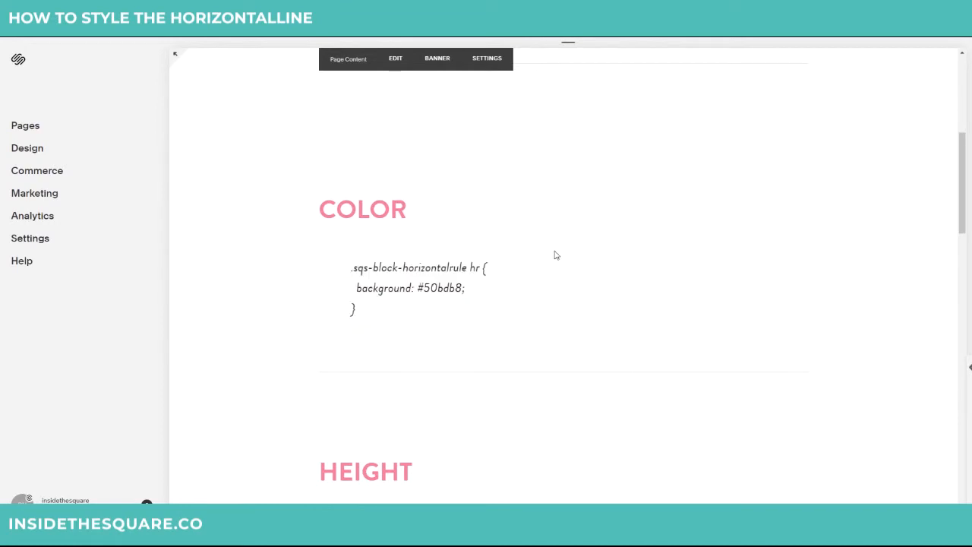
{"action": "mouse_move", "coordinate": [560, 250]}
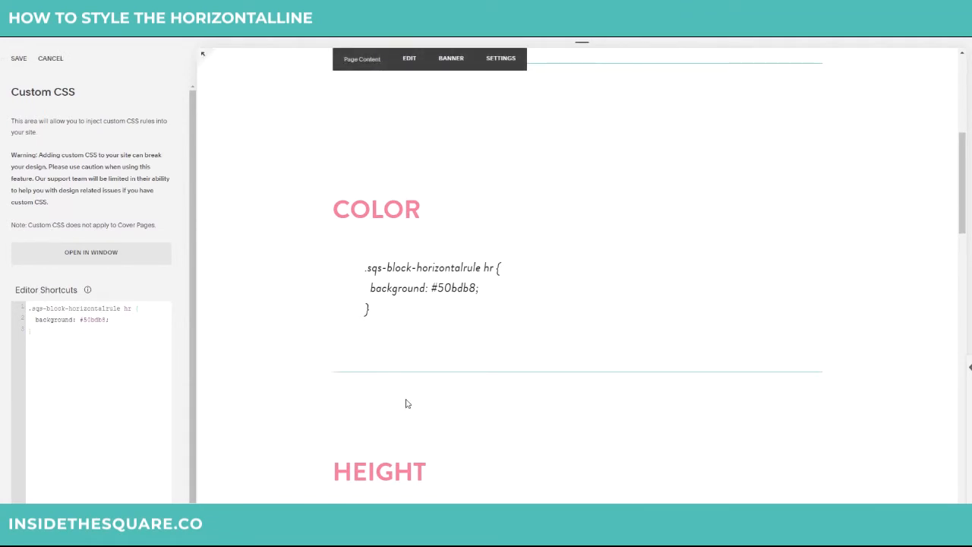
- Paste the .sqs-block-horizontalrule hr background #50bdb8 rule into the Custom CSS editor
{"action": "double_click", "coordinate": [458, 288]}
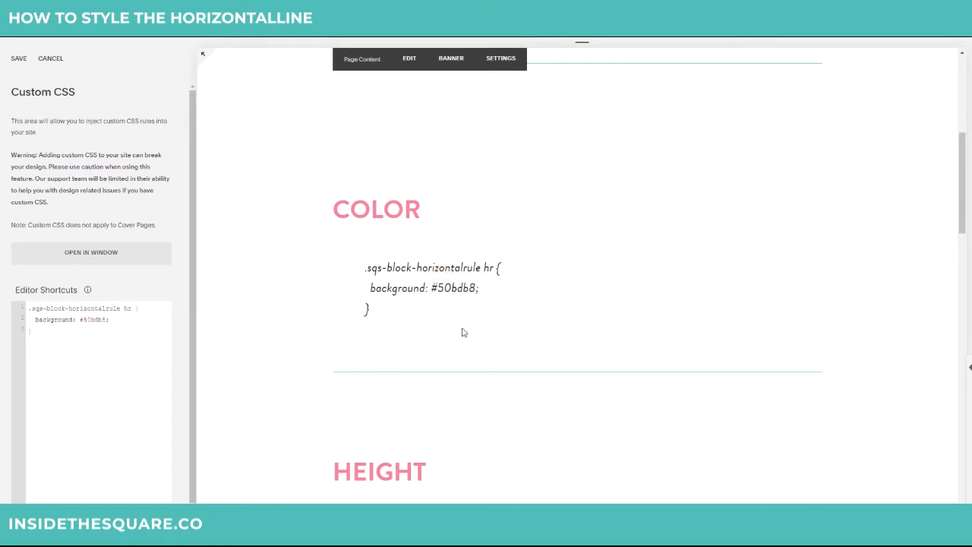
- Copy the height: 8px!important line from HEIGHT and add it to the horizontal-rule CSS
{"action": "scroll", "scroll_direction": "down", "scroll_amount": 3}
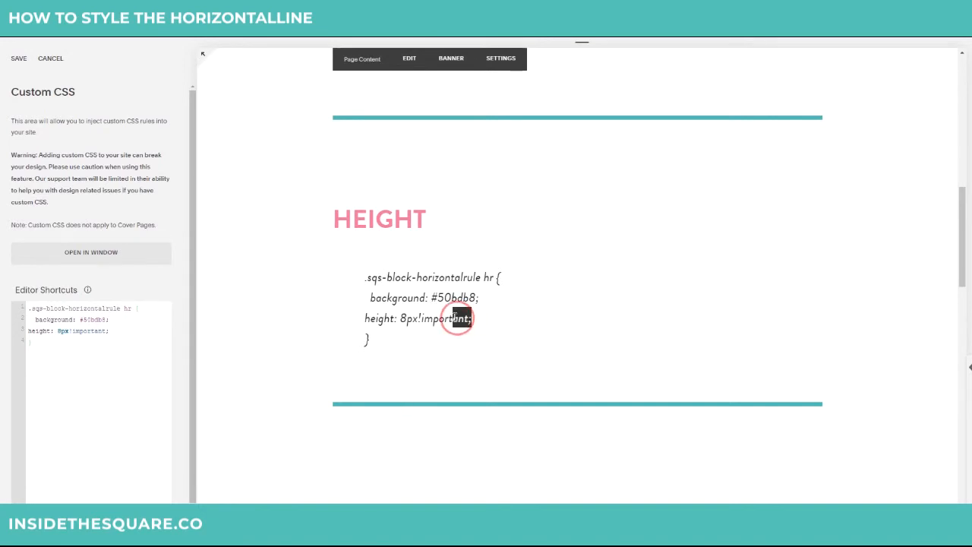
{"action": "double_click", "coordinate": [444, 318]}
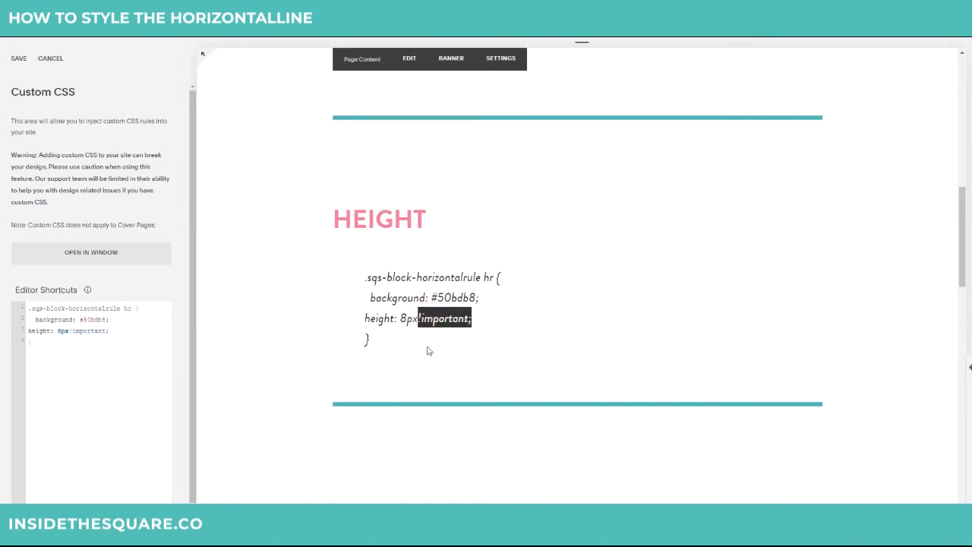
{"action": "mouse_move", "coordinate": [436, 345]}
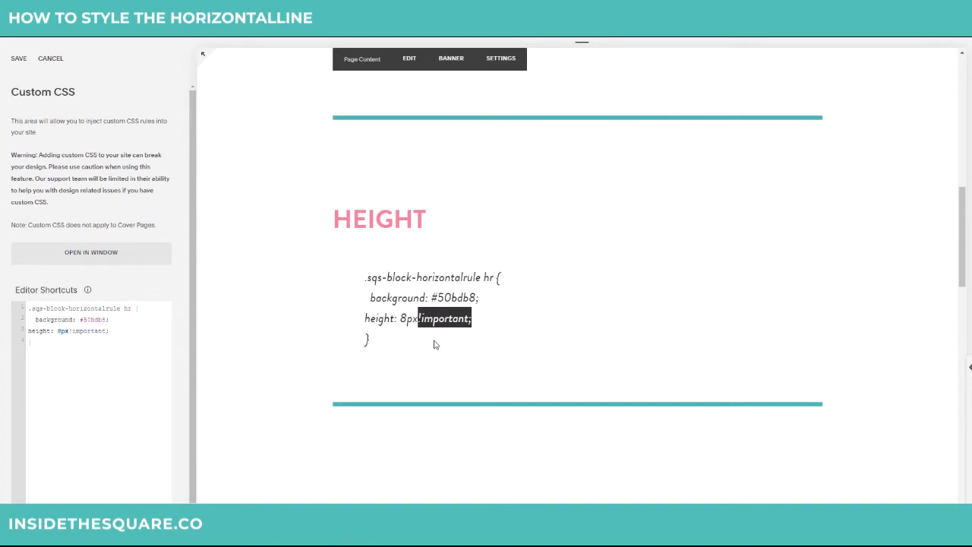
{"action": "mouse_move", "coordinate": [427, 334]}
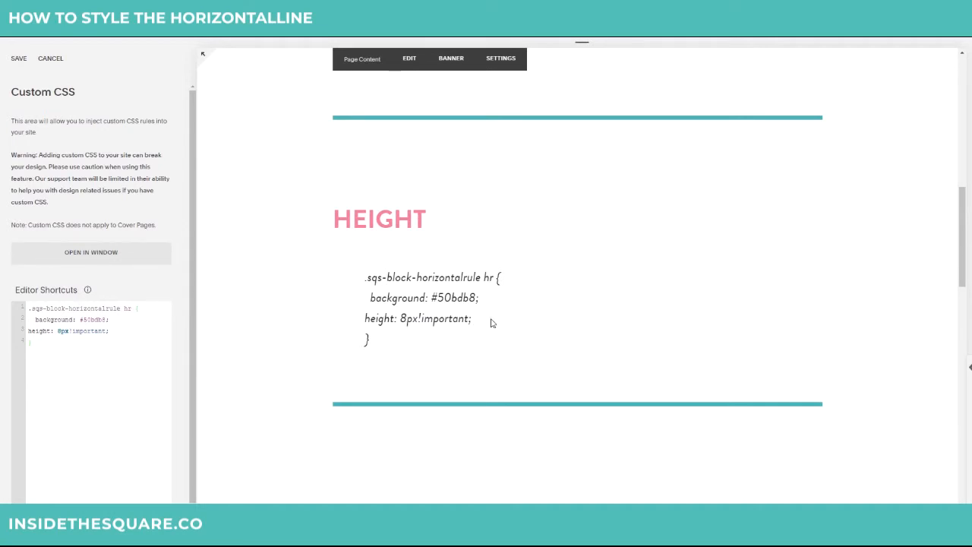
{"action": "scroll", "scroll_direction": "down", "scroll_amount": 3}
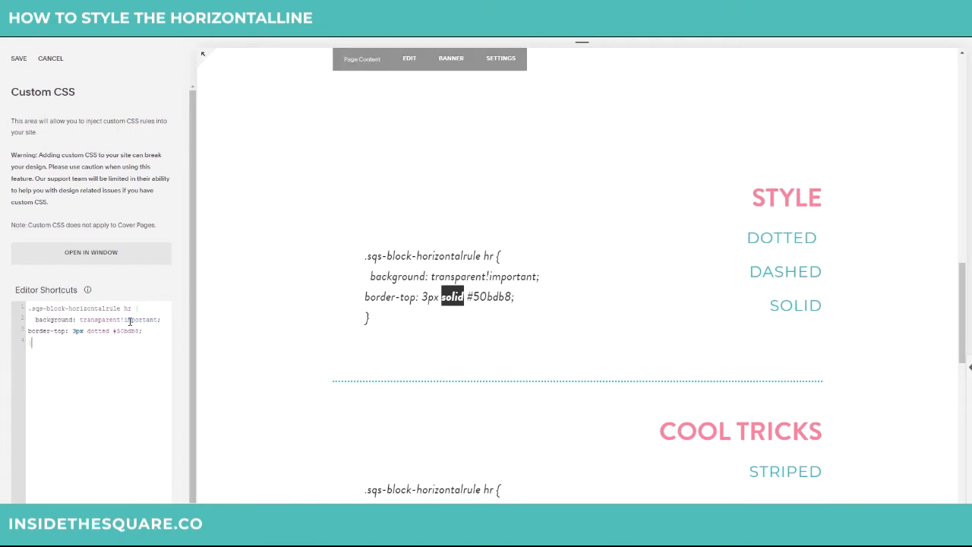
- Change the 3px #50bdb8 top border from dotted to dashed on a transparent background
{"action": "double_click", "coordinate": [99, 331]}
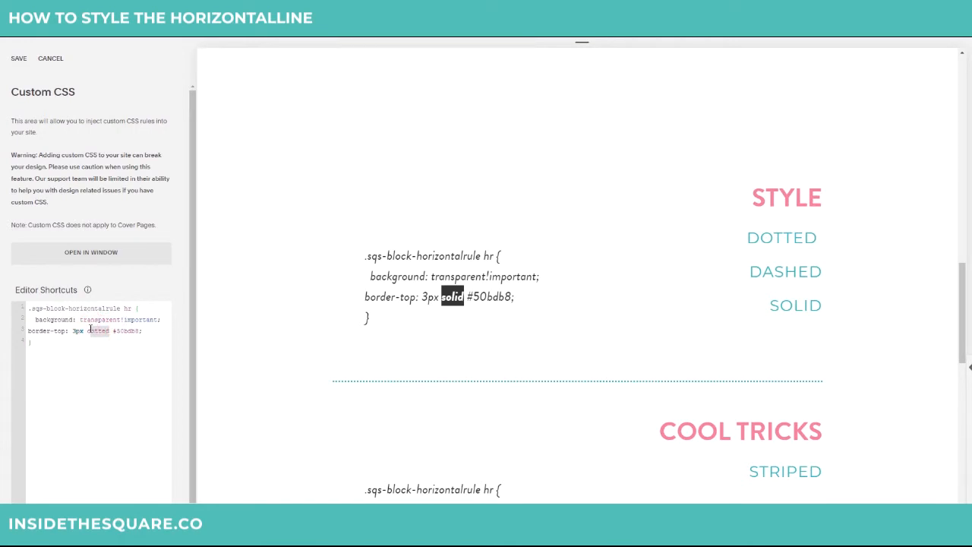
{"action": "type", "text": "dashed"}
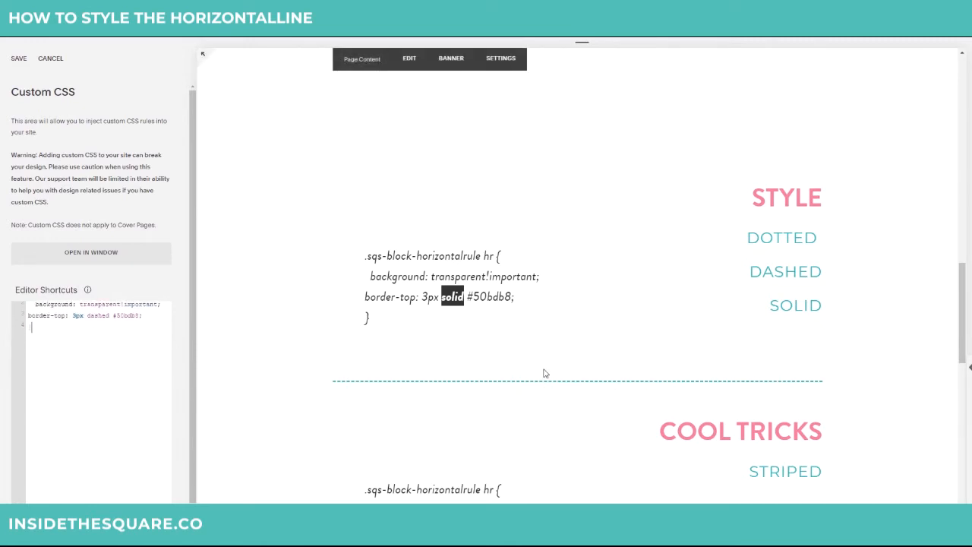
{"action": "mouse_move", "coordinate": [275, 352]}
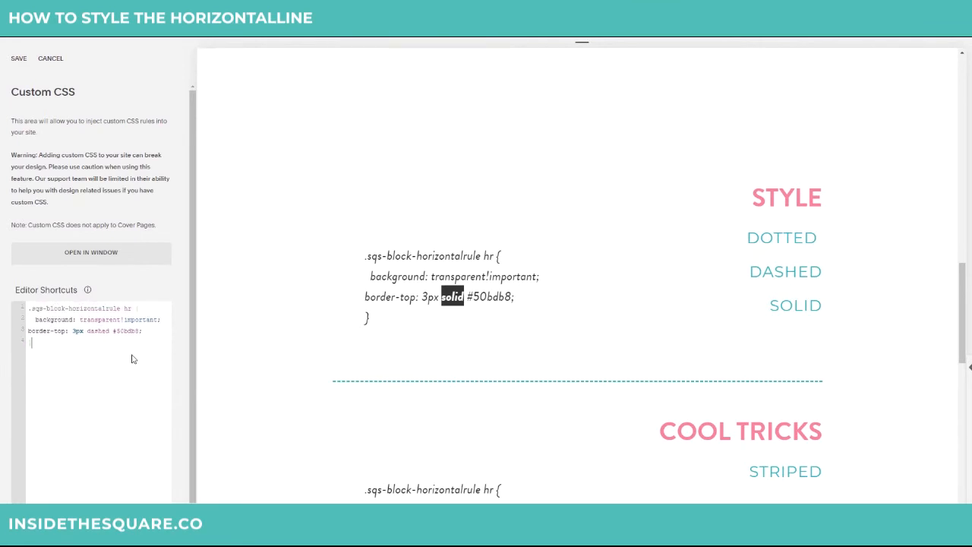
{"action": "scroll", "scroll_direction": "down", "scroll_amount": 3}
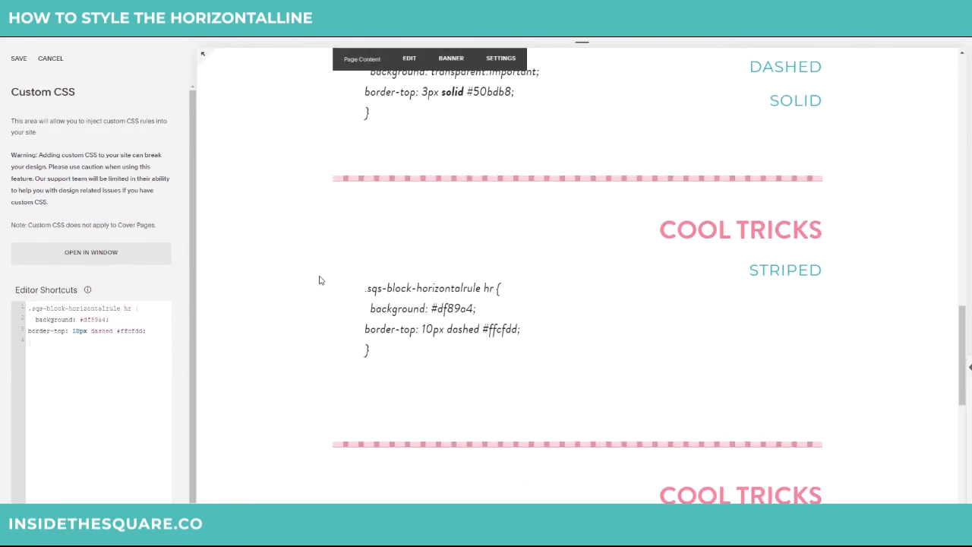
{"action": "mouse_move", "coordinate": [517, 177]}
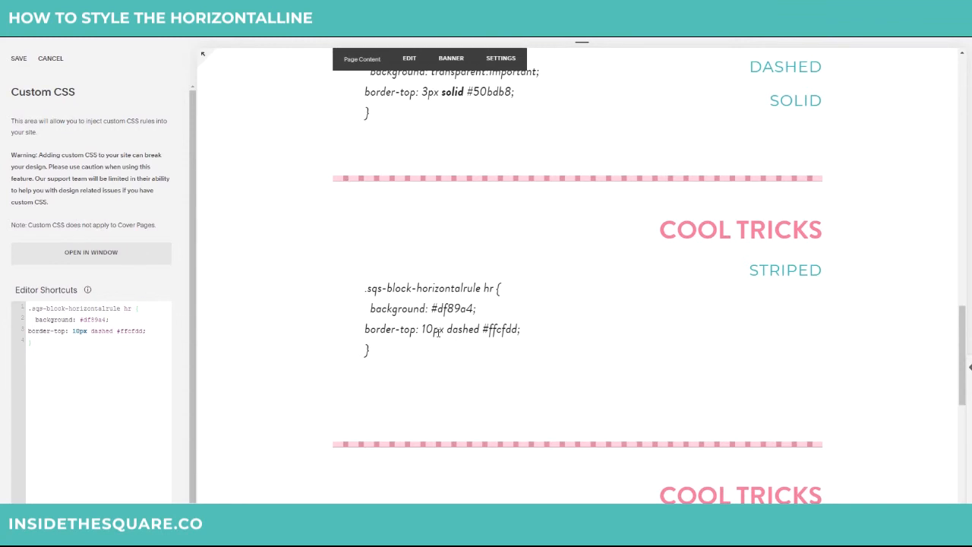
- Edit the rule to a #df89a4 background with a 10px dashed #ffcfdd top border
{"action": "double_click", "coordinate": [429, 328]}
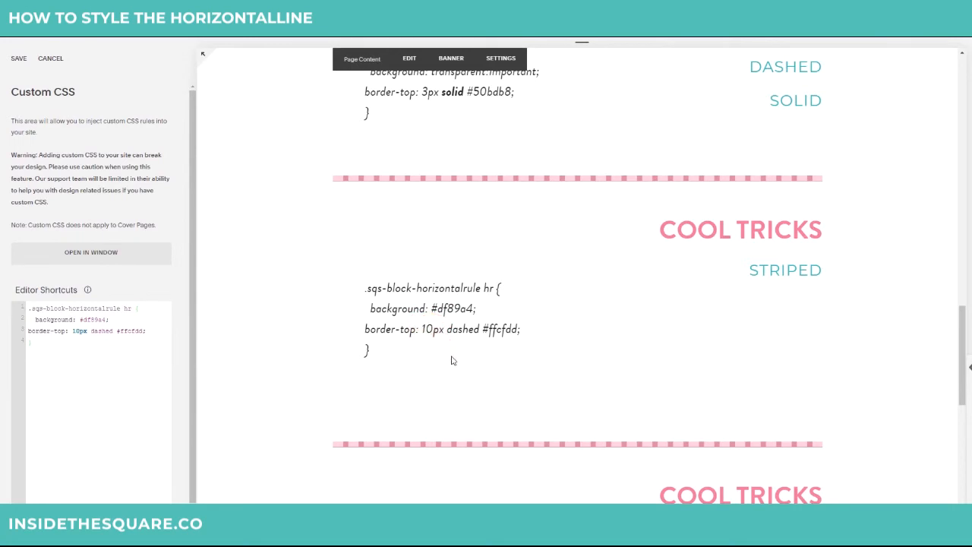
{"action": "mouse_move", "coordinate": [466, 308]}
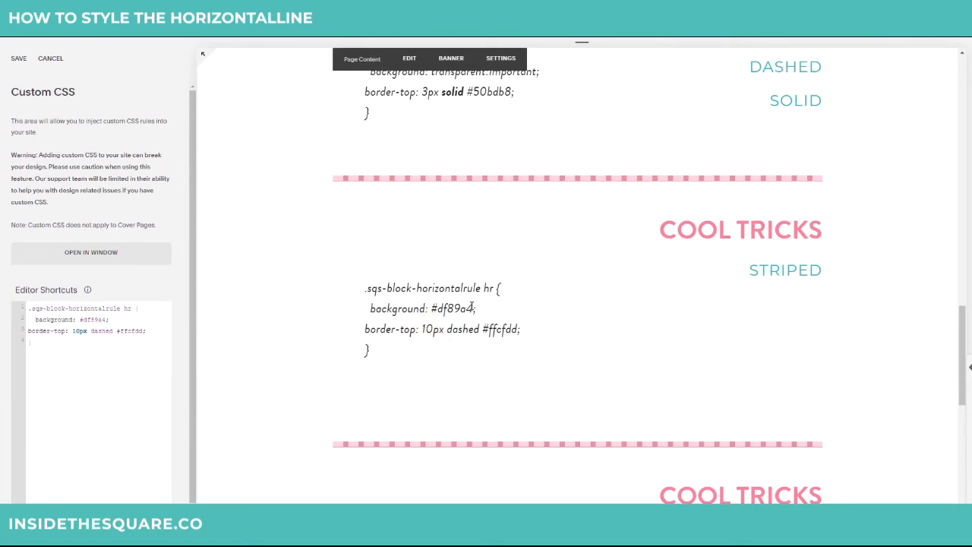
{"action": "mouse_move", "coordinate": [487, 357]}
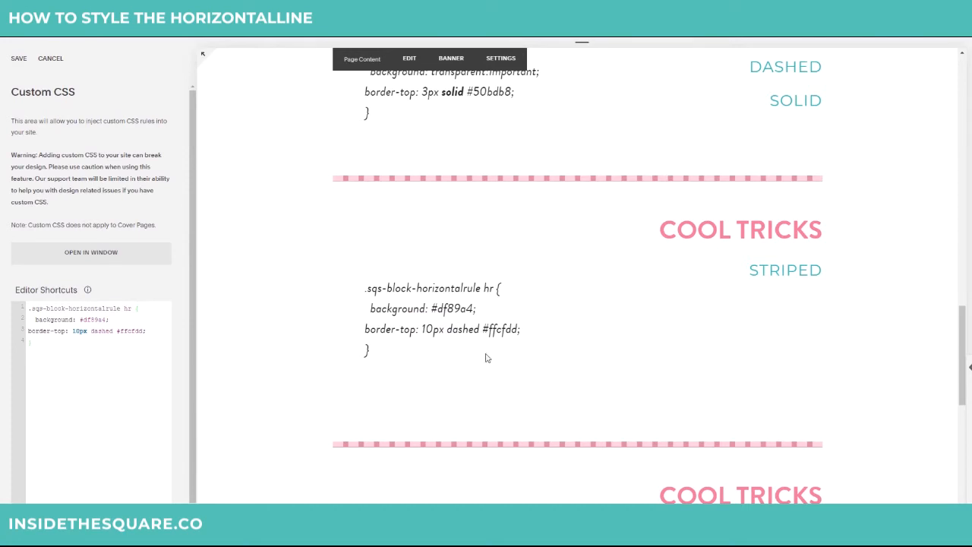
{"action": "mouse_move", "coordinate": [403, 205]}
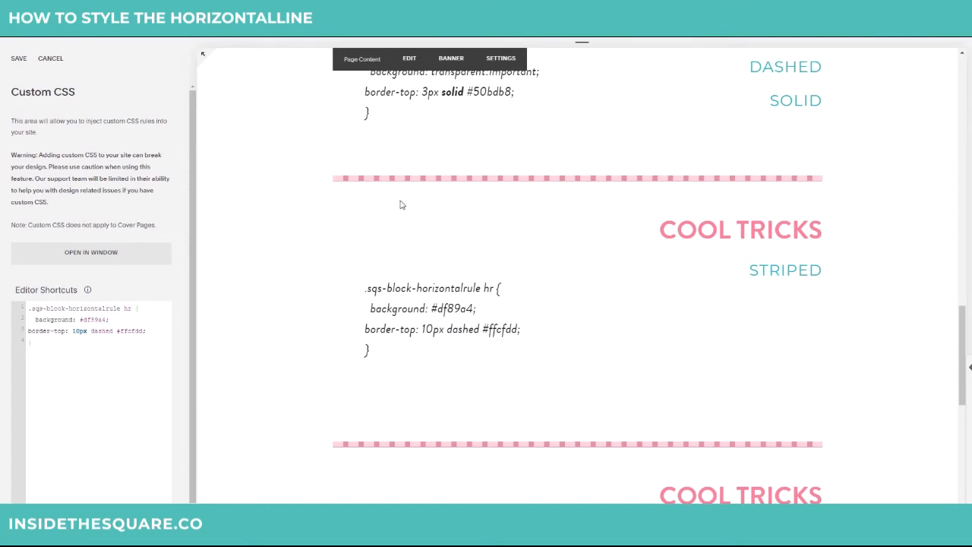
{"action": "mouse_move", "coordinate": [310, 367]}
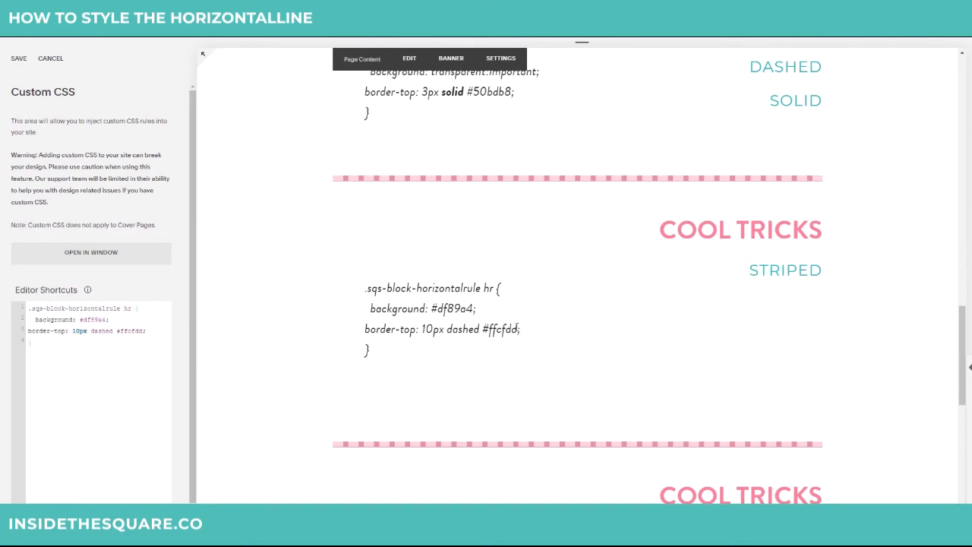
{"action": "double_click", "coordinate": [501, 329]}
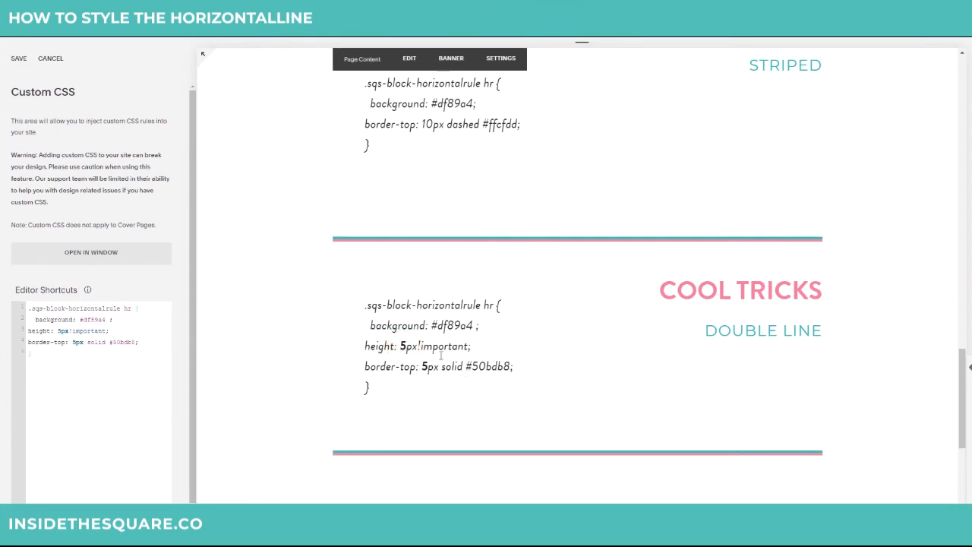
{"action": "mouse_move", "coordinate": [483, 332]}
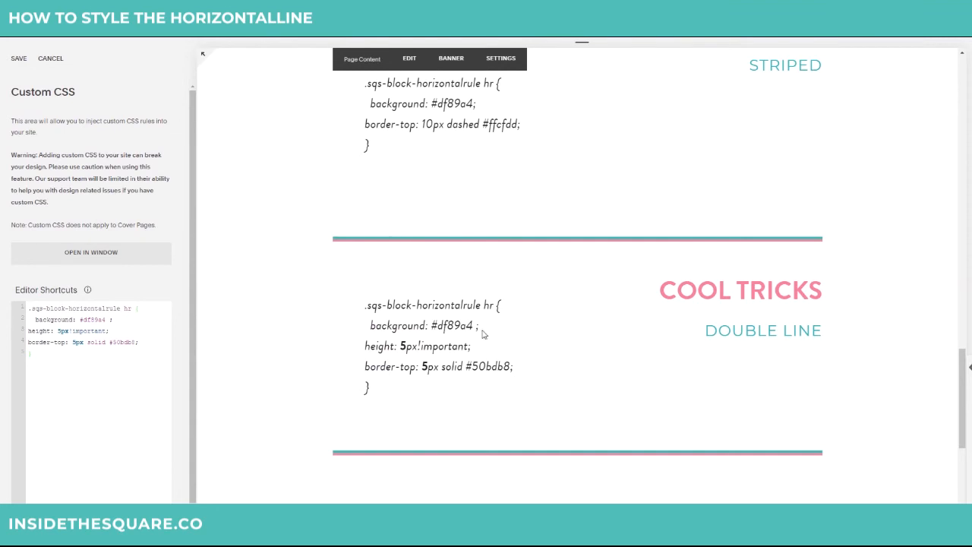
- Highlight the #df89a4 background and #50bdb8 border colours of the double-line rule
{"action": "double_click", "coordinate": [456, 325]}
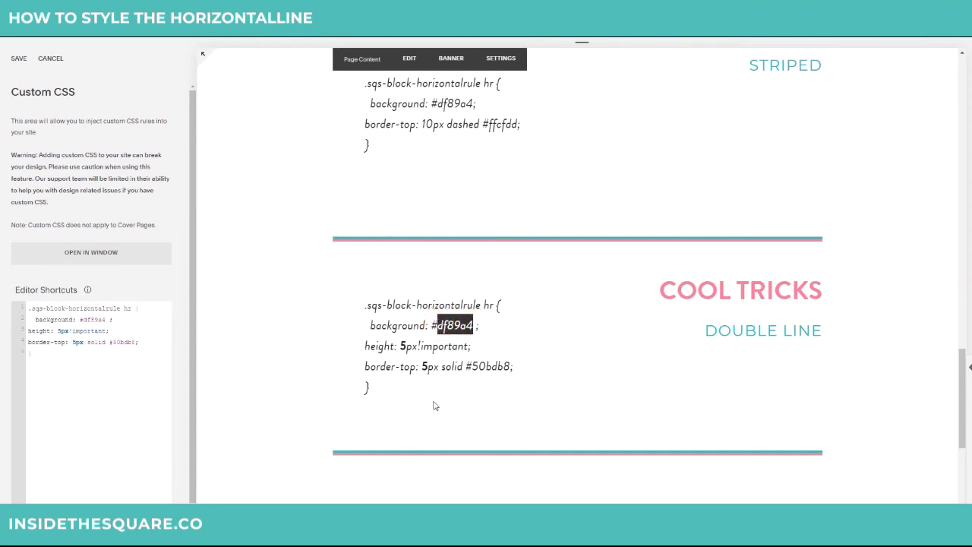
{"action": "mouse_move", "coordinate": [516, 375]}
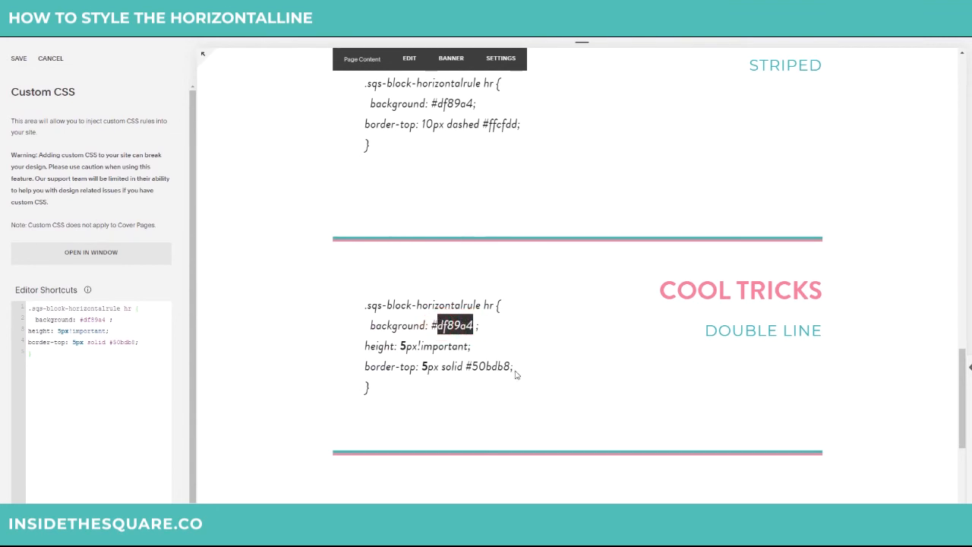
{"action": "double_click", "coordinate": [492, 367]}
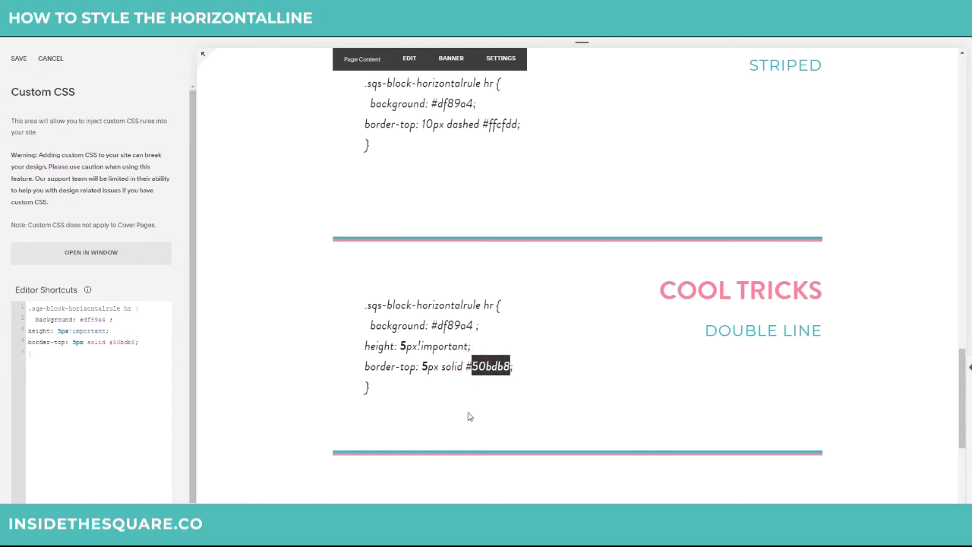
{"action": "mouse_move", "coordinate": [530, 388]}
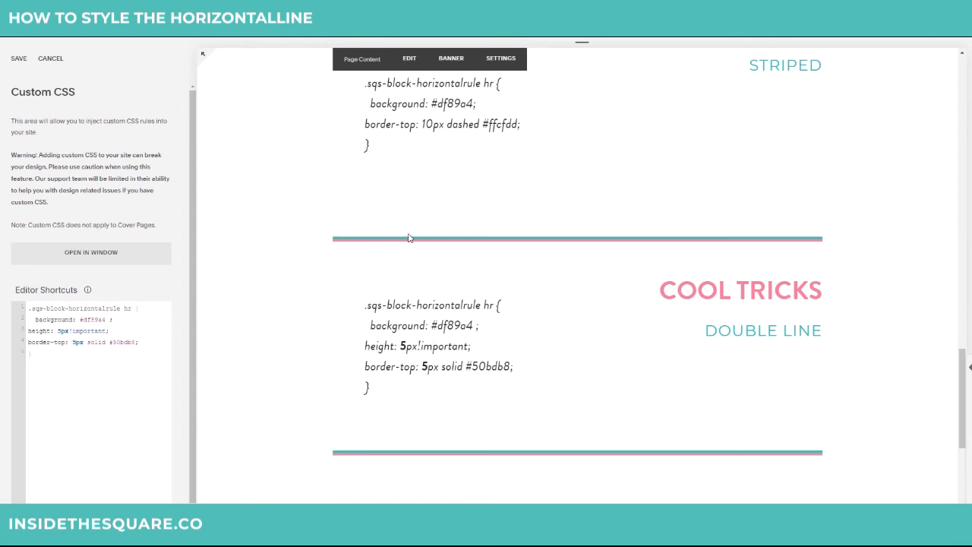
{"action": "mouse_move", "coordinate": [475, 325]}
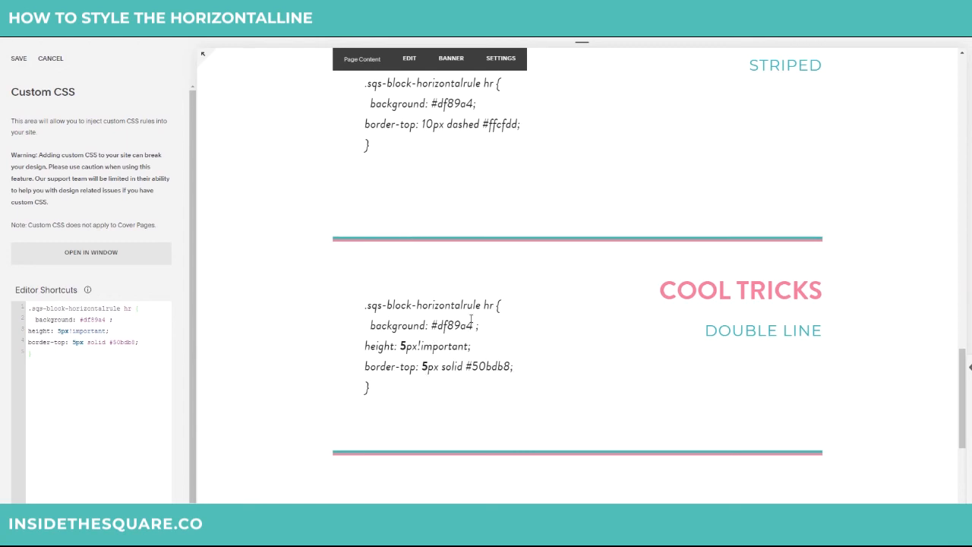
{"action": "mouse_move", "coordinate": [504, 337]}
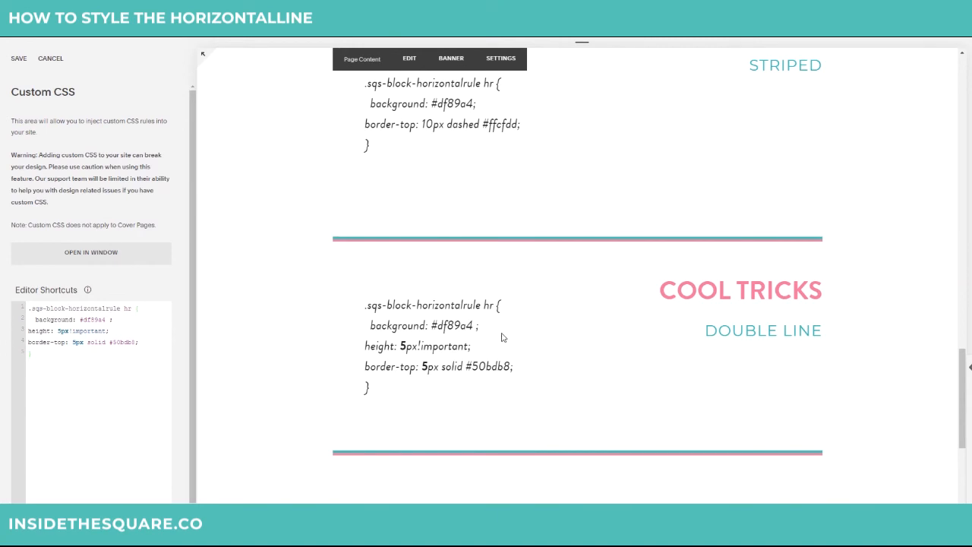
{"action": "mouse_move", "coordinate": [575, 375]}
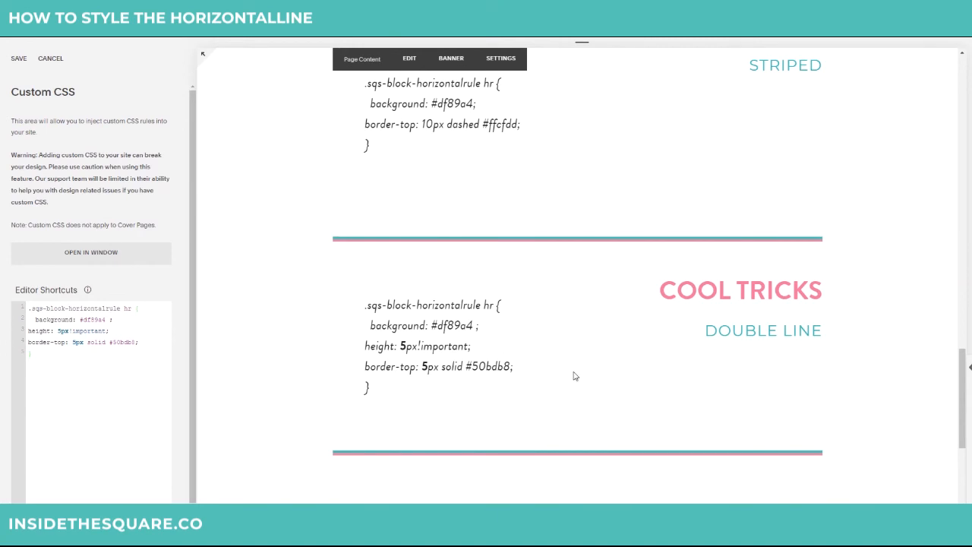
{"action": "mouse_move", "coordinate": [568, 376]}
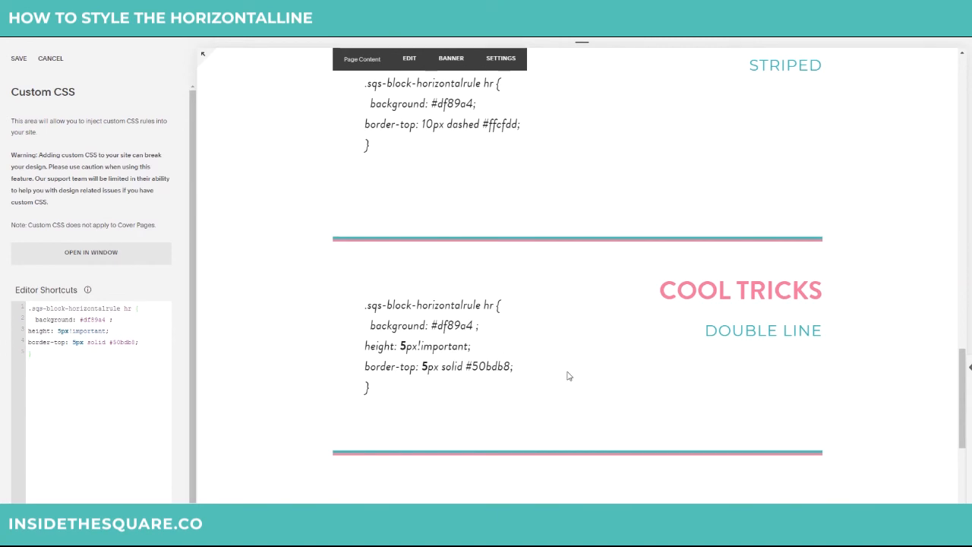
{"action": "scroll", "scroll_direction": "up", "scroll_amount": 3}
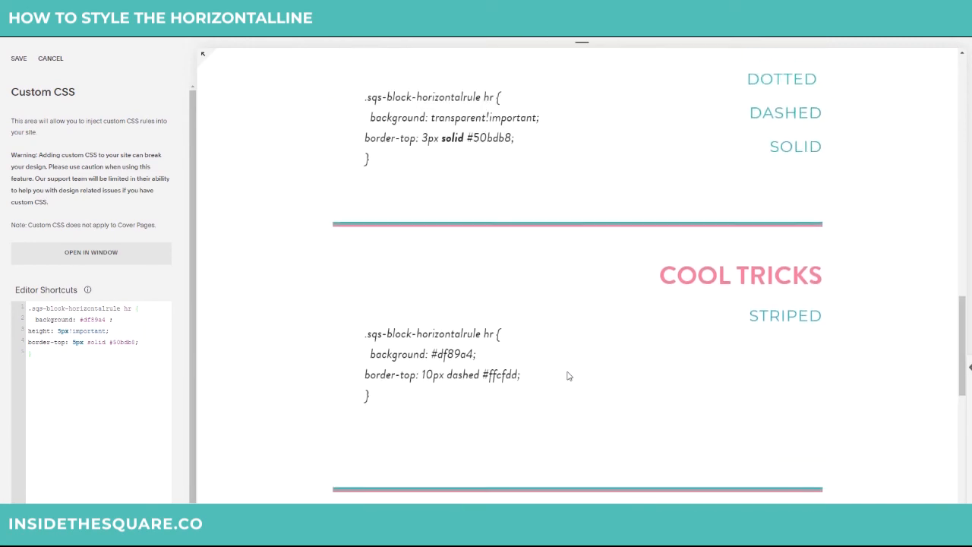